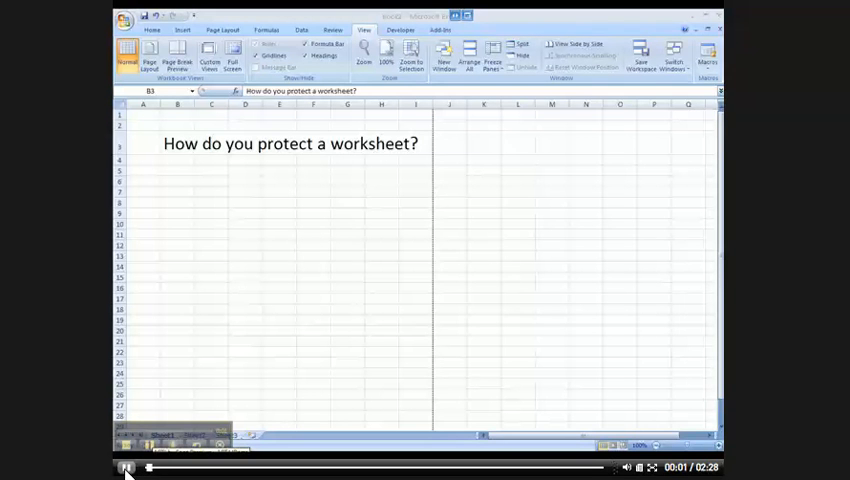
# - Bring up the Protect Sheet settings from the Review ribbon
pyautogui.click(128, 468)
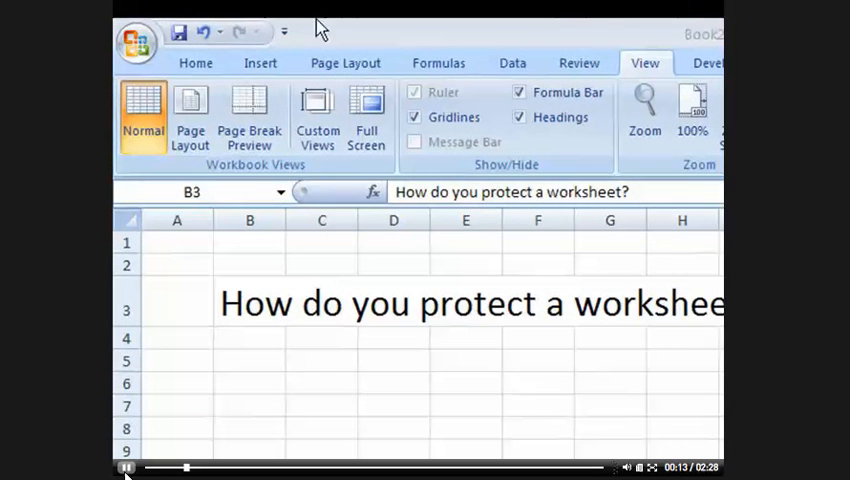
pyautogui.moveTo(510, 70)
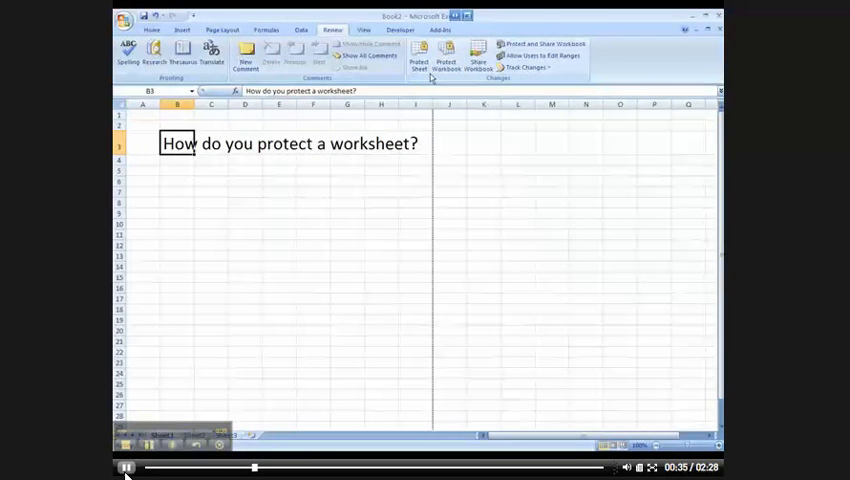
pyautogui.moveTo(420, 56)
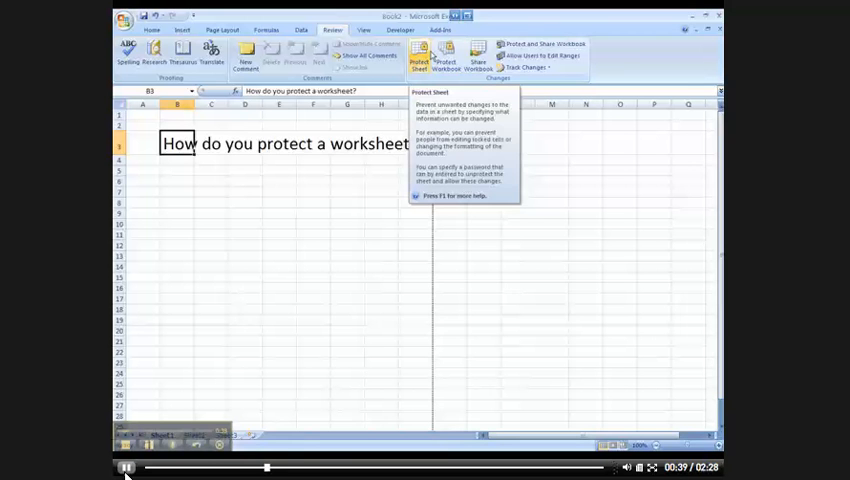
pyautogui.moveTo(444, 56)
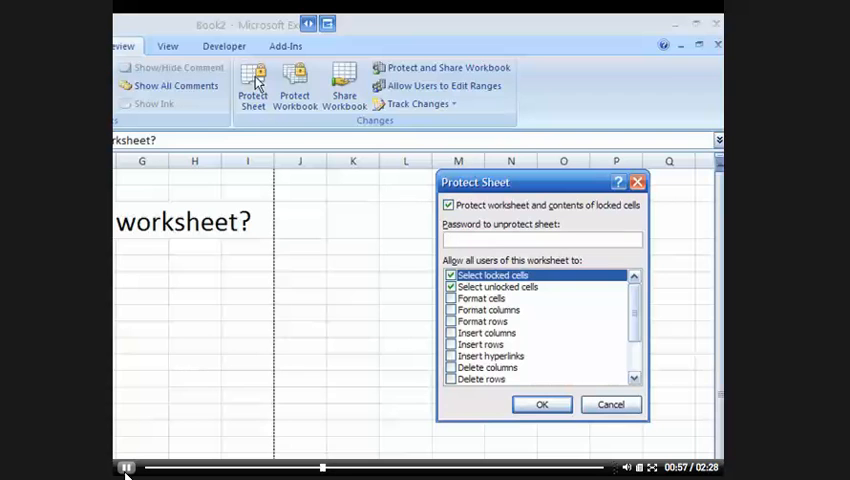
# - Enter a password for unprotecting the sheet and submit the protection settings
pyautogui.click(540, 240)
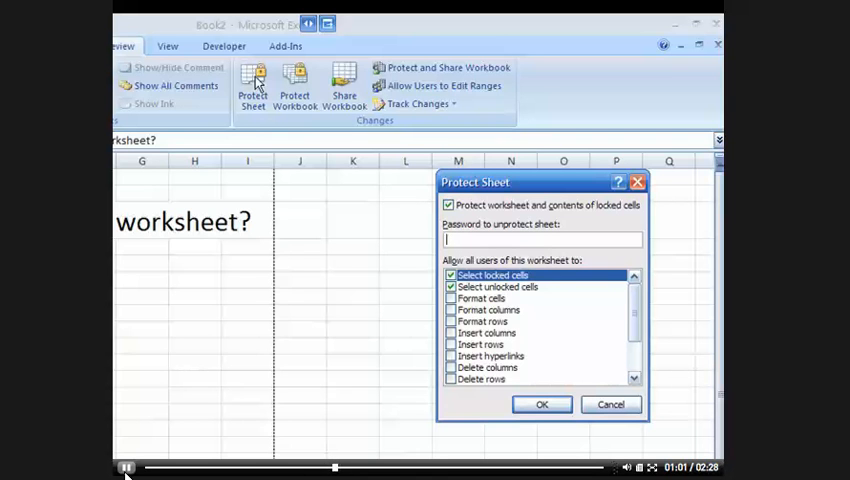
pyautogui.write('•')
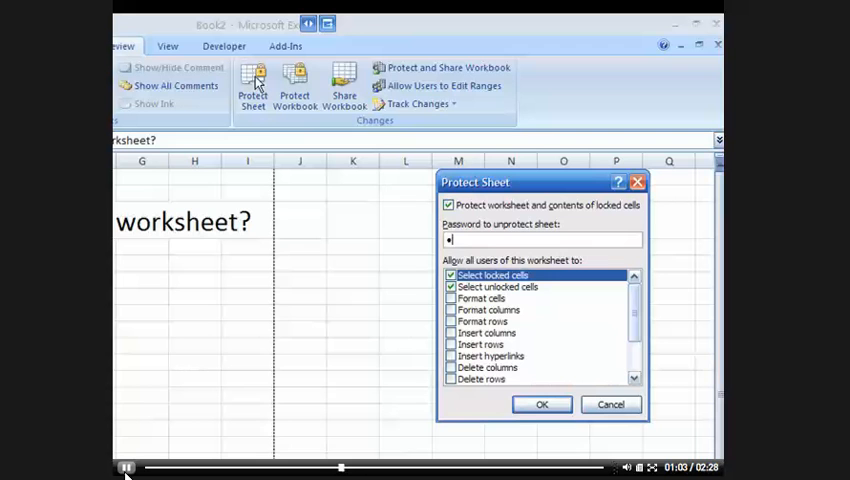
pyautogui.write('•')
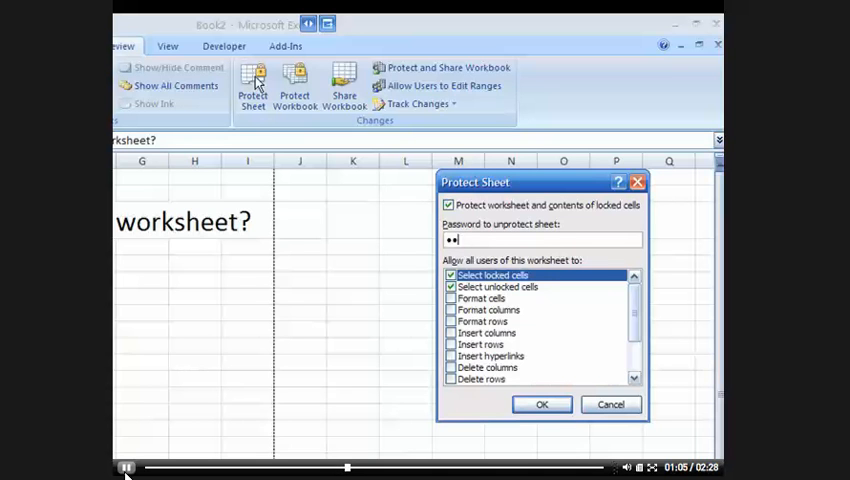
pyautogui.write('••••')
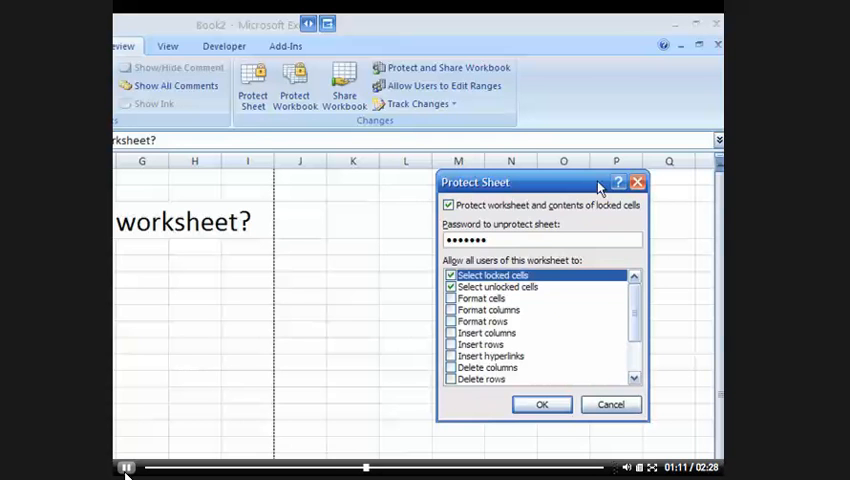
pyautogui.click(540, 404)
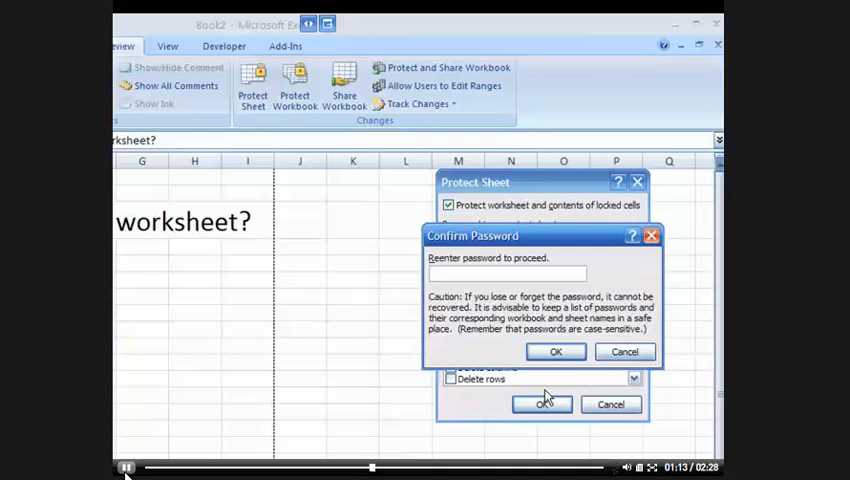
# - Re-enter the password to confirm it and apply protection to Sheet1
pyautogui.write('••')
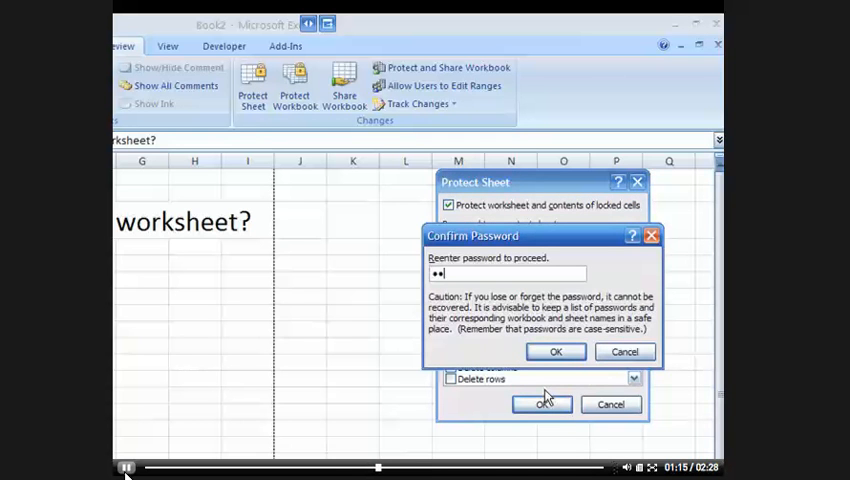
pyautogui.write('•••••')
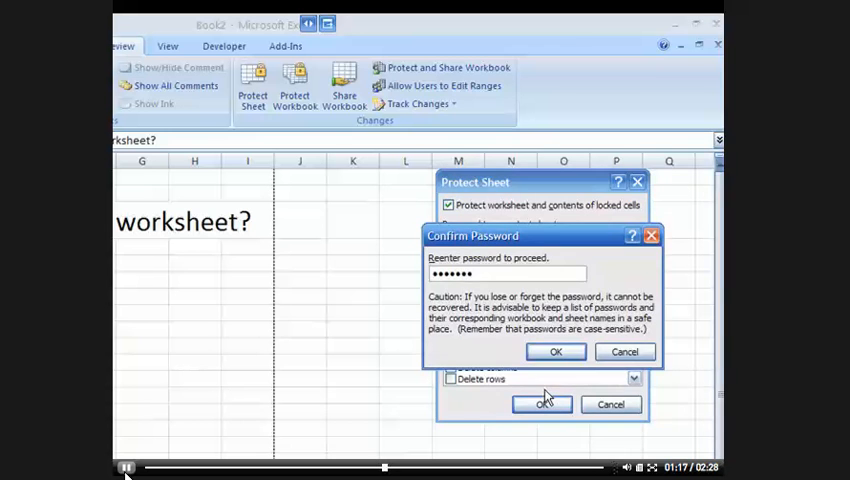
pyautogui.click(556, 352)
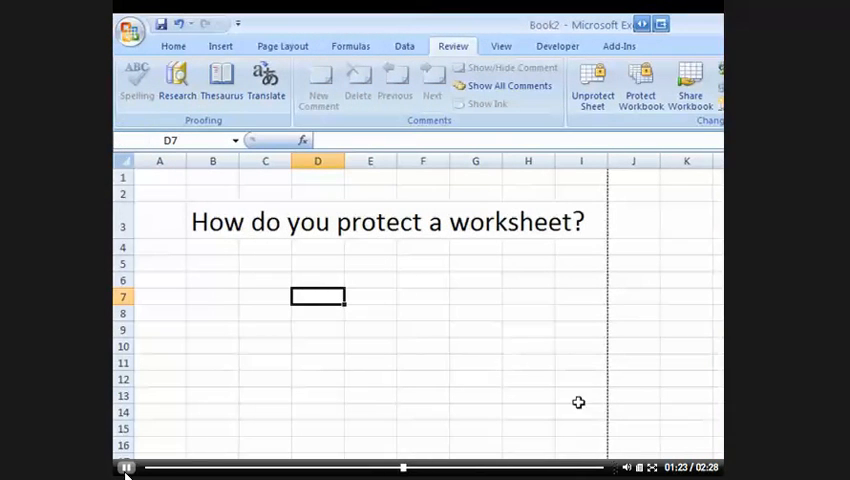
pyautogui.click(212, 226)
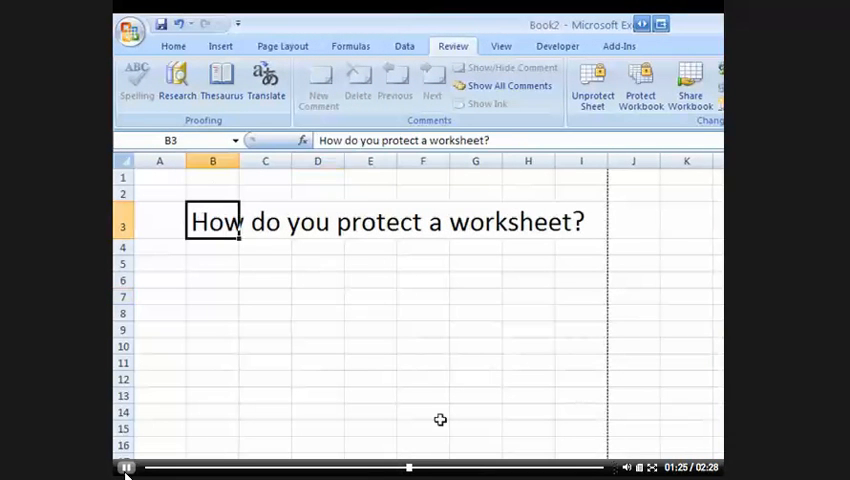
pyautogui.moveTo(478, 140)
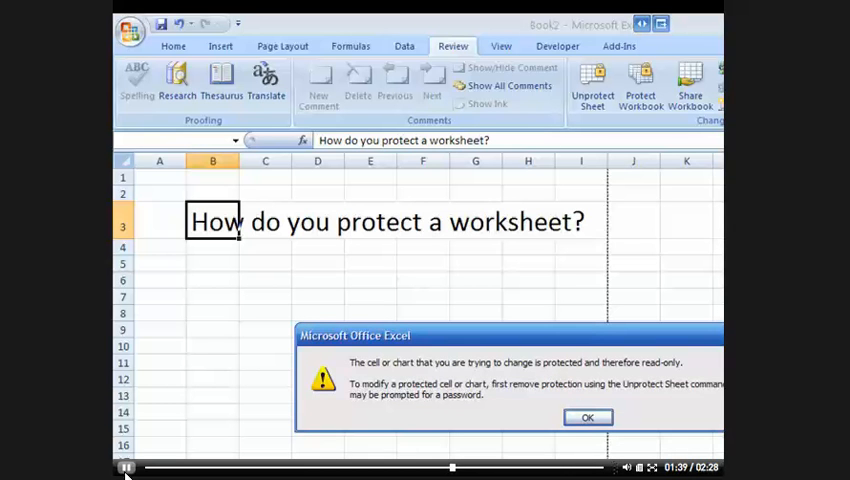
pyautogui.click(588, 416)
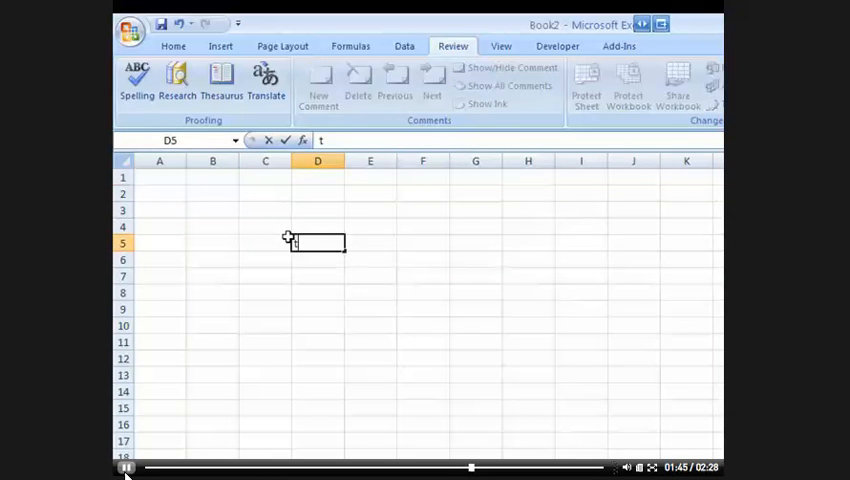
# - Enter 'tony' into cell D5 on another sheet to show it is still editable
pyautogui.write('tony')
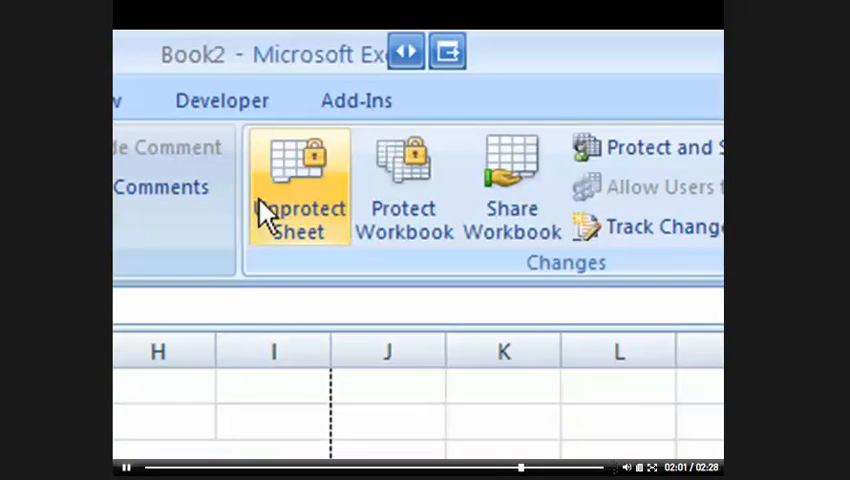
pyautogui.moveTo(300, 216)
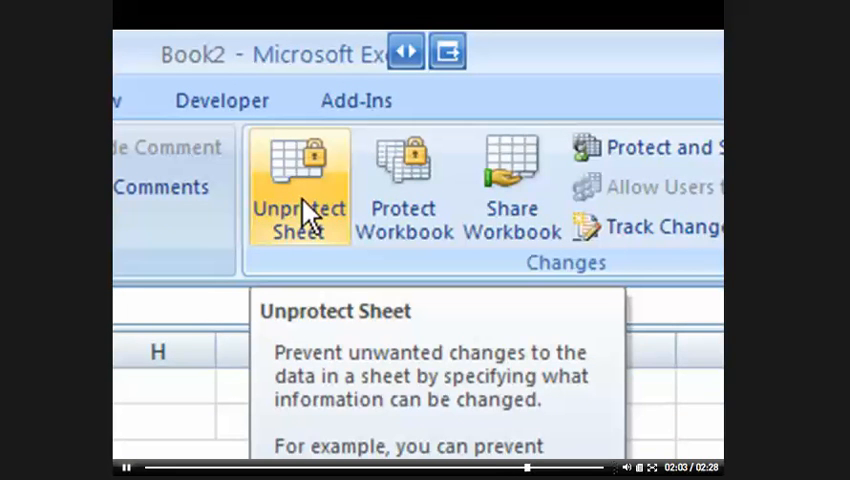